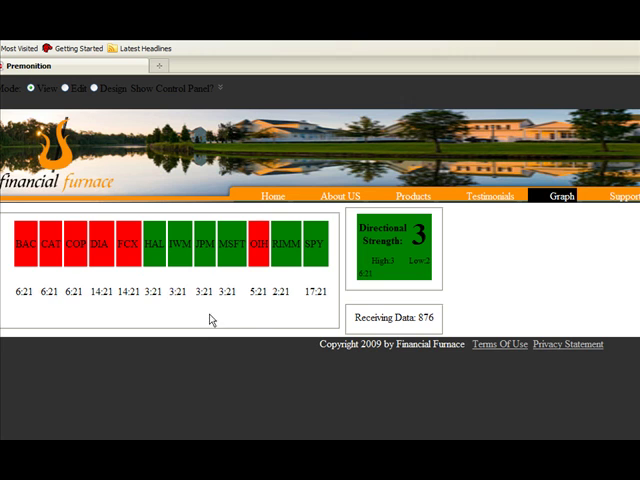
mouse_move(130, 343)
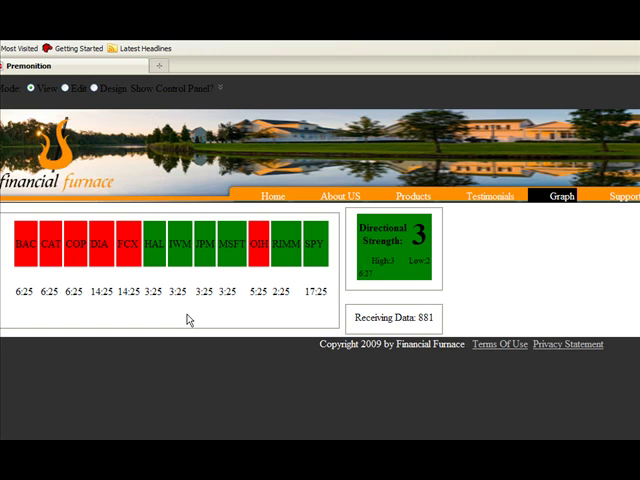
mouse_move(212, 373)
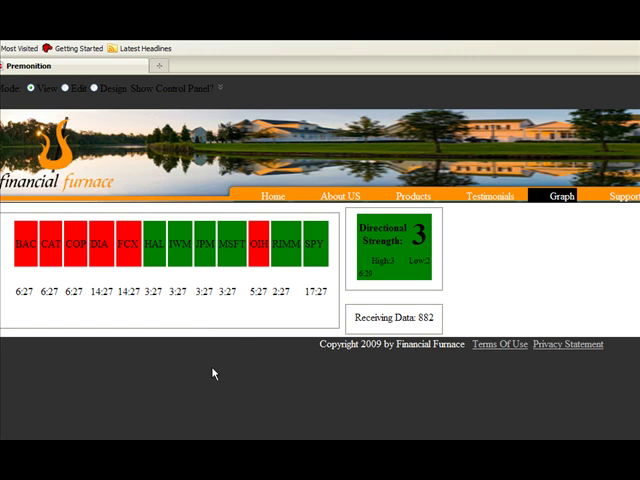